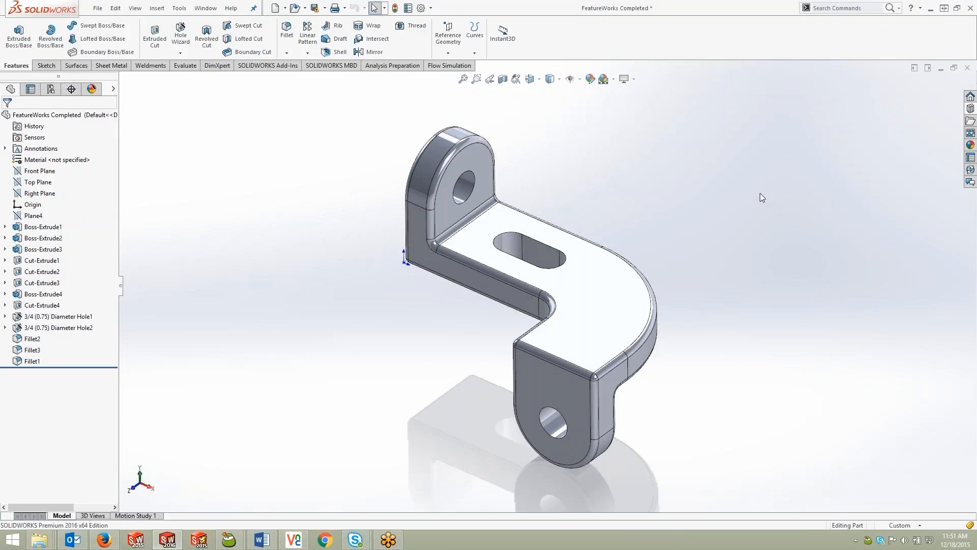
pyautogui.moveTo(588, 164)
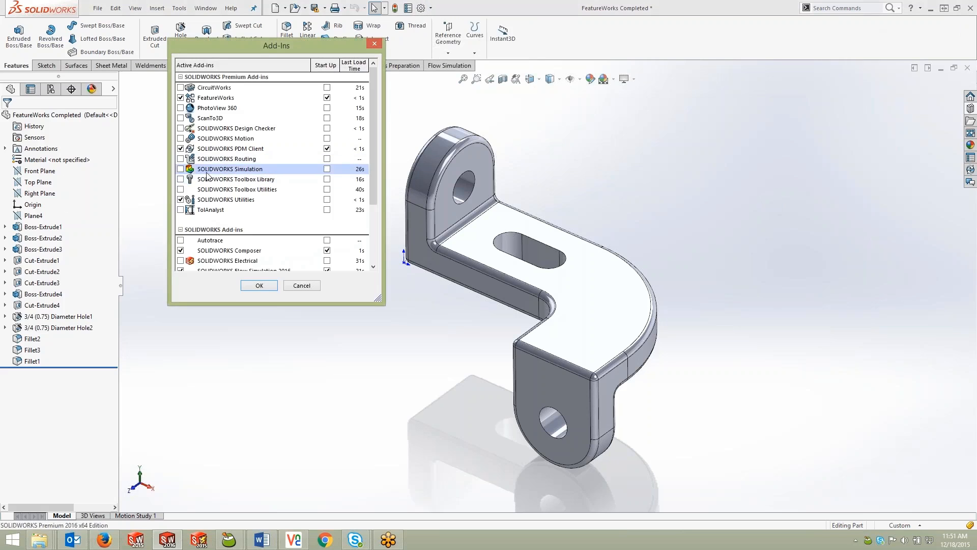
pyautogui.moveTo(226, 200)
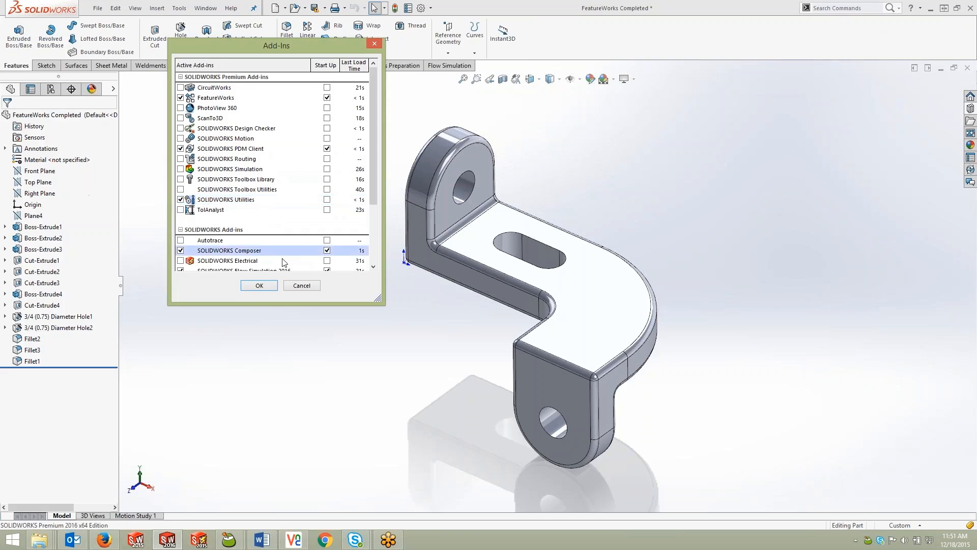
# Step: Close the add-ins list, search commands for 'simplif' and launch Simplify on the bracket
pyautogui.click(259, 285)
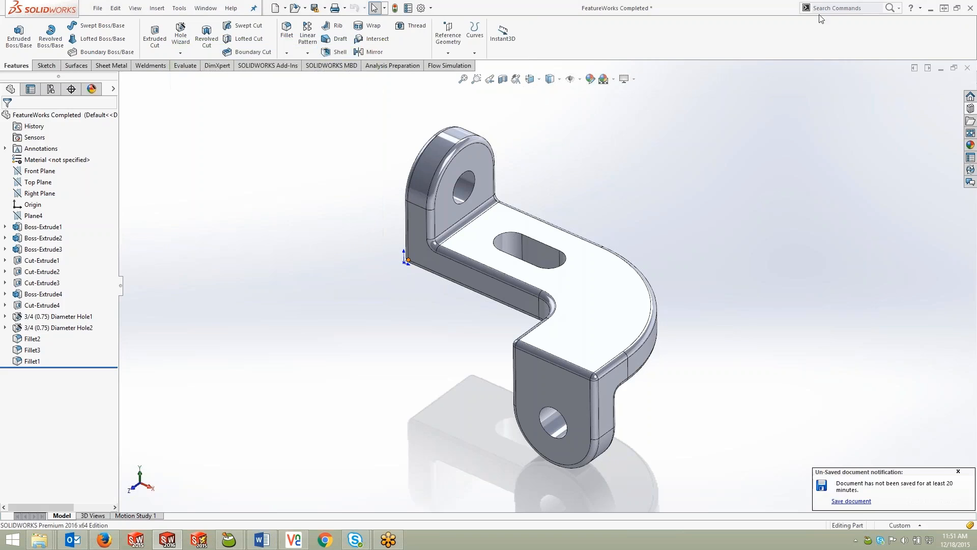
pyautogui.write('simplify')
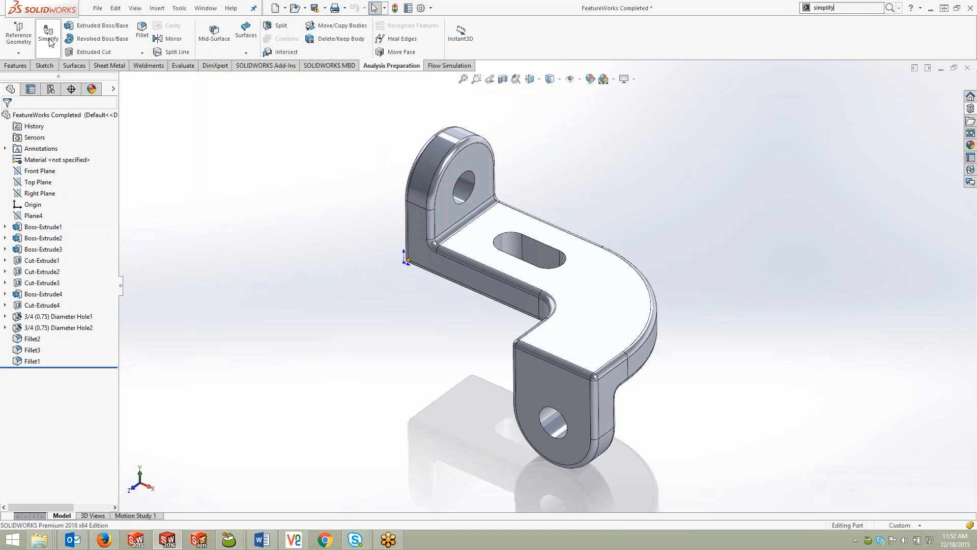
pyautogui.moveTo(47, 37)
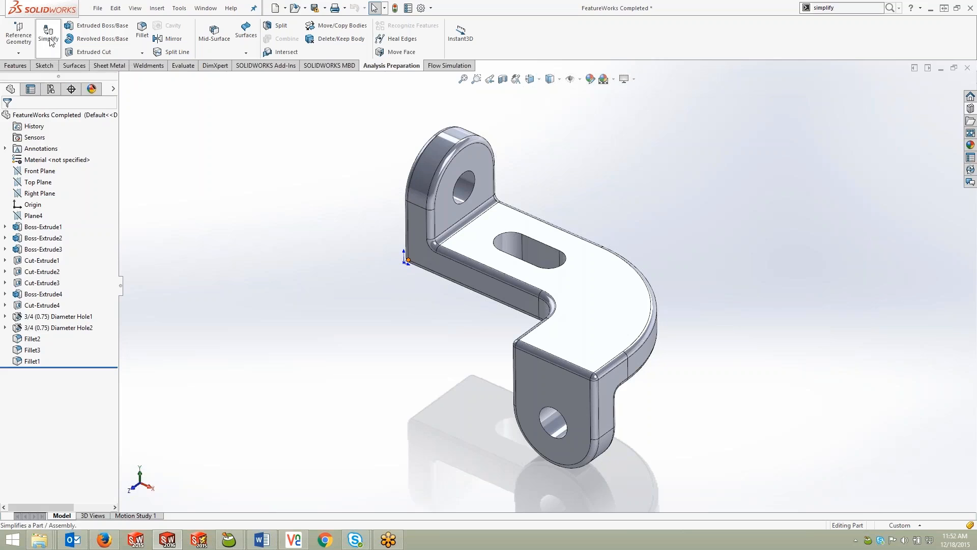
pyautogui.click(47, 34)
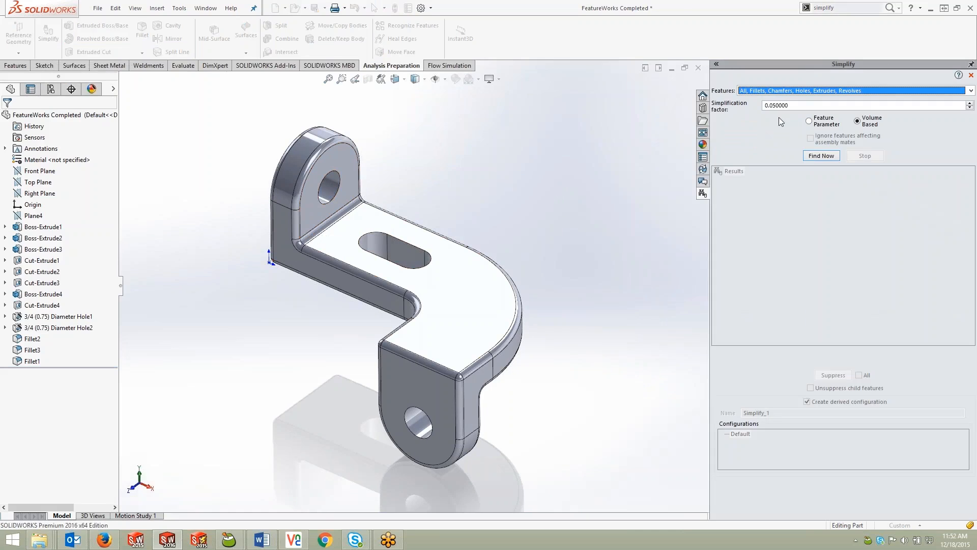
# Step: Search the bracket by feature parameters and preview the single result, Fillet1
pyautogui.click(810, 121)
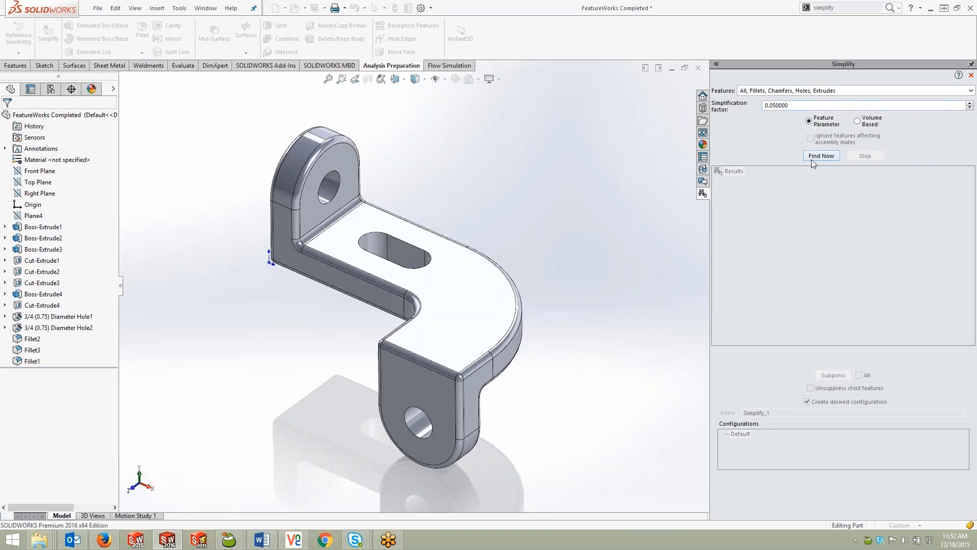
pyautogui.click(821, 155)
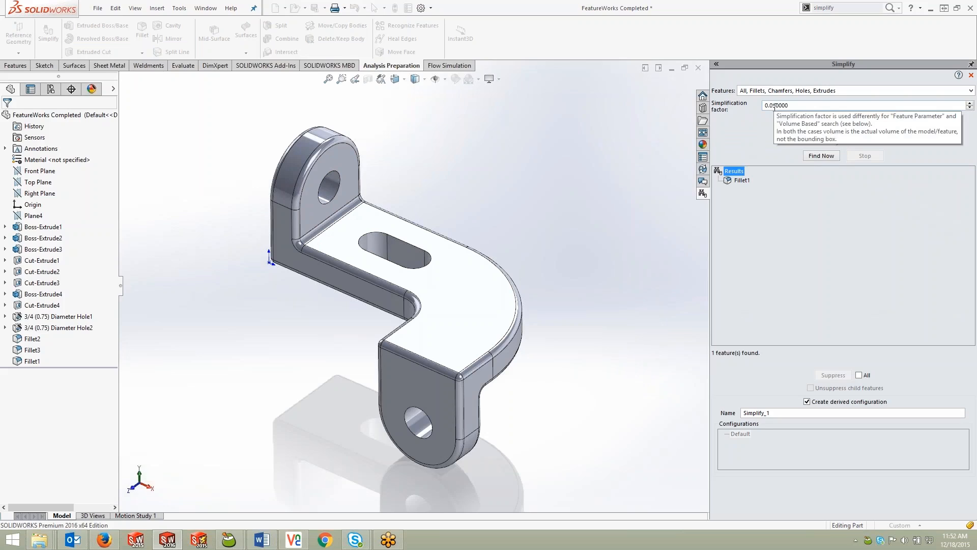
pyautogui.click(740, 180)
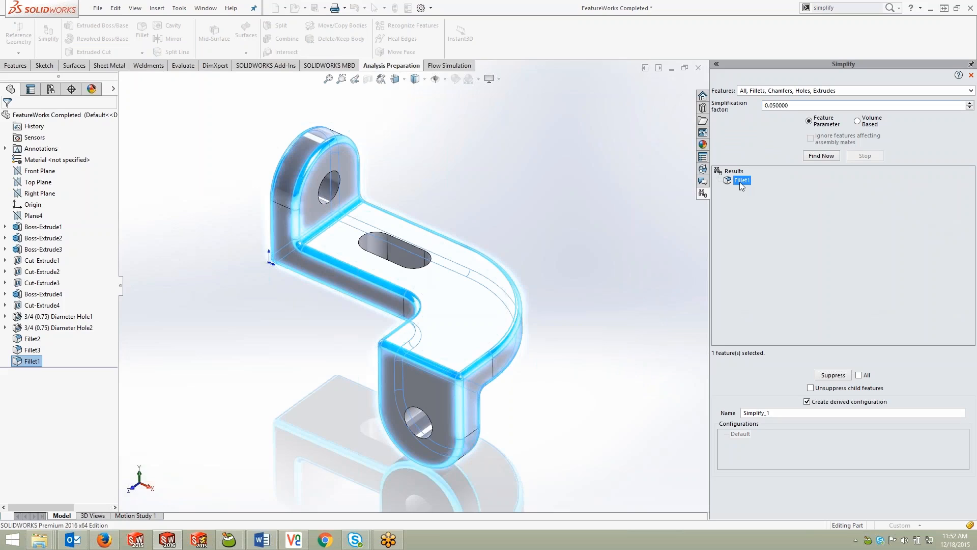
pyautogui.moveTo(647, 236)
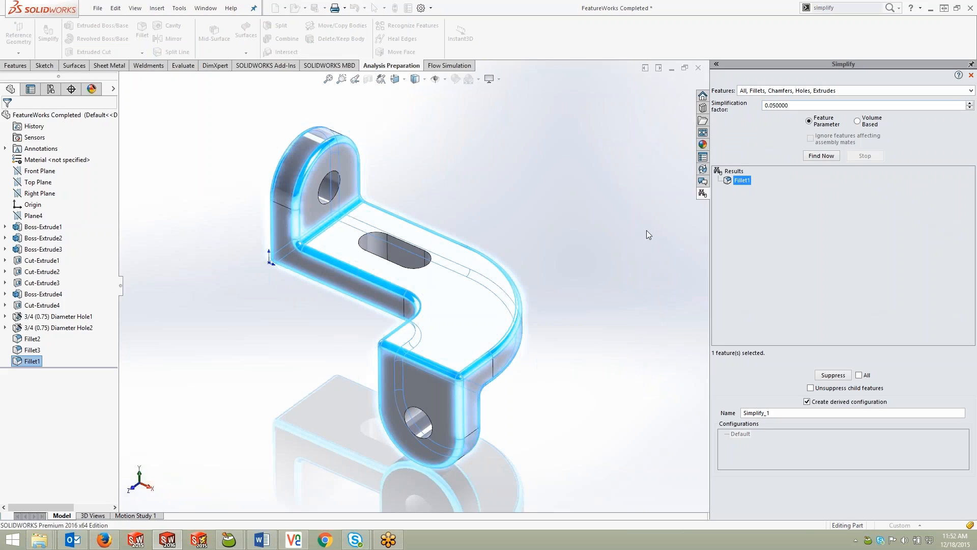
pyautogui.moveTo(640, 252)
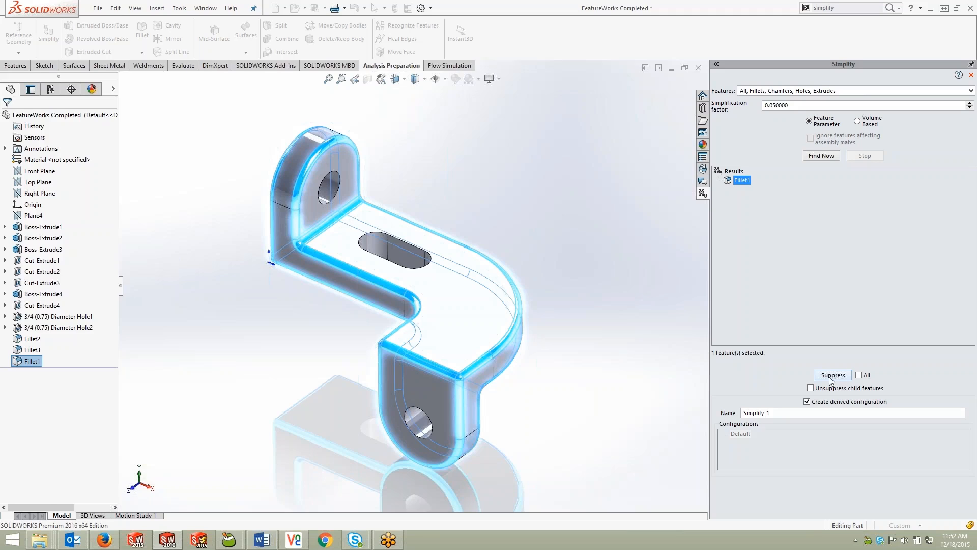
# Step: Suppress Fillet1 into a new derived Simplify_1 configuration, leaving sharp outer edges
pyautogui.click(800, 412)
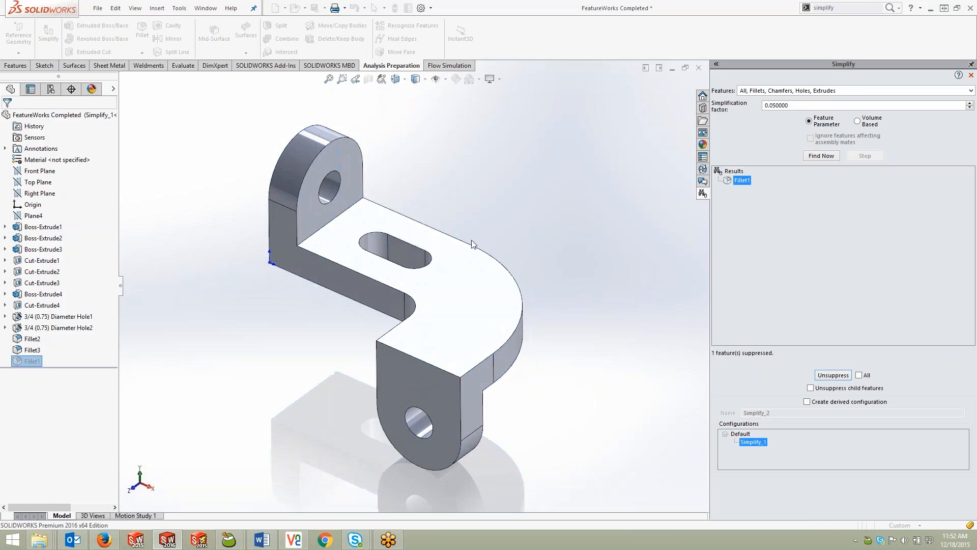
# Step: Expand Default in ConfigurationManager to reveal Simplify_1, and switch Simplify to volume-based search
pyautogui.click(30, 88)
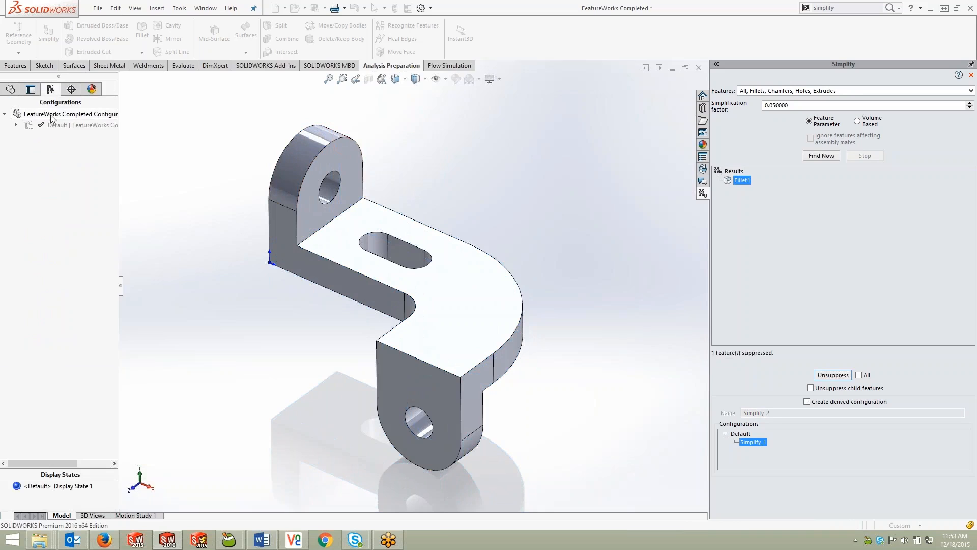
pyautogui.click(16, 123)
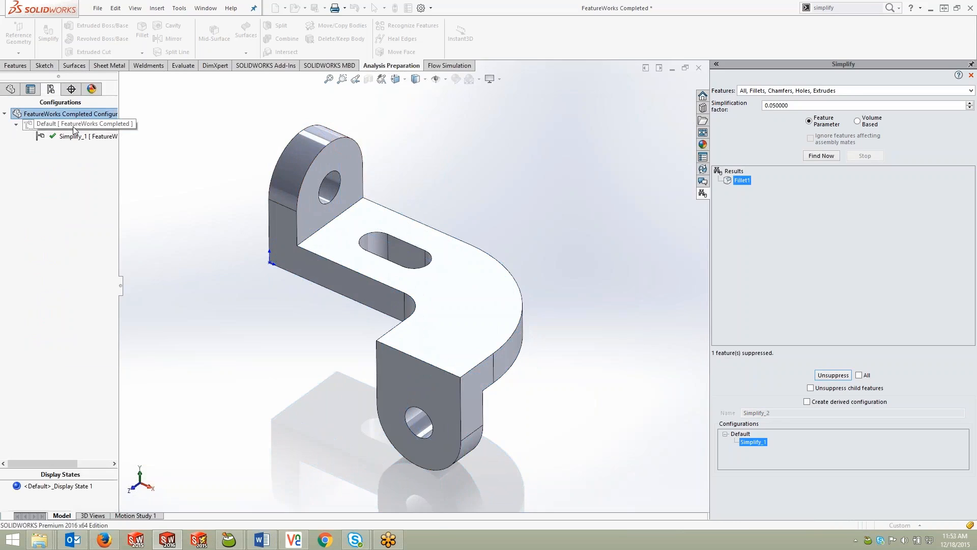
pyautogui.click(81, 123)
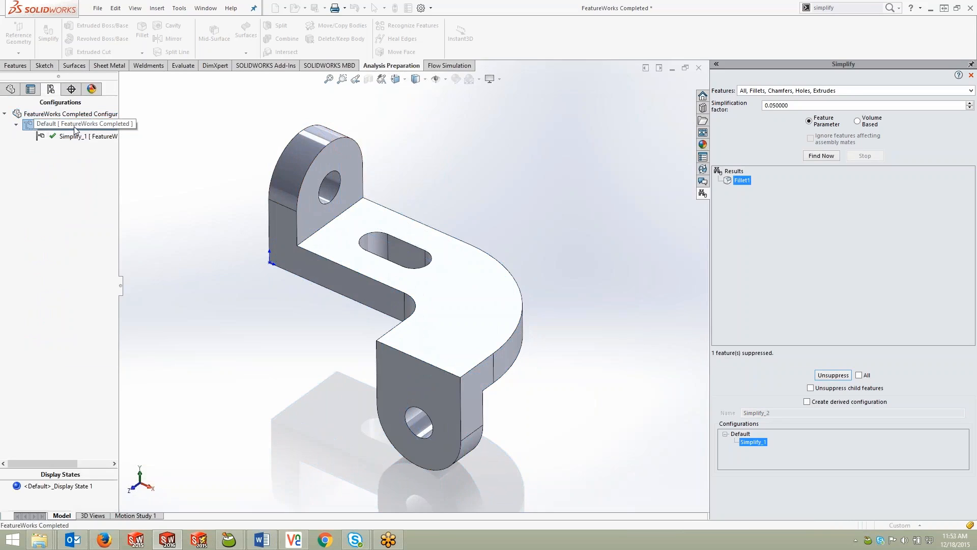
pyautogui.click(75, 125)
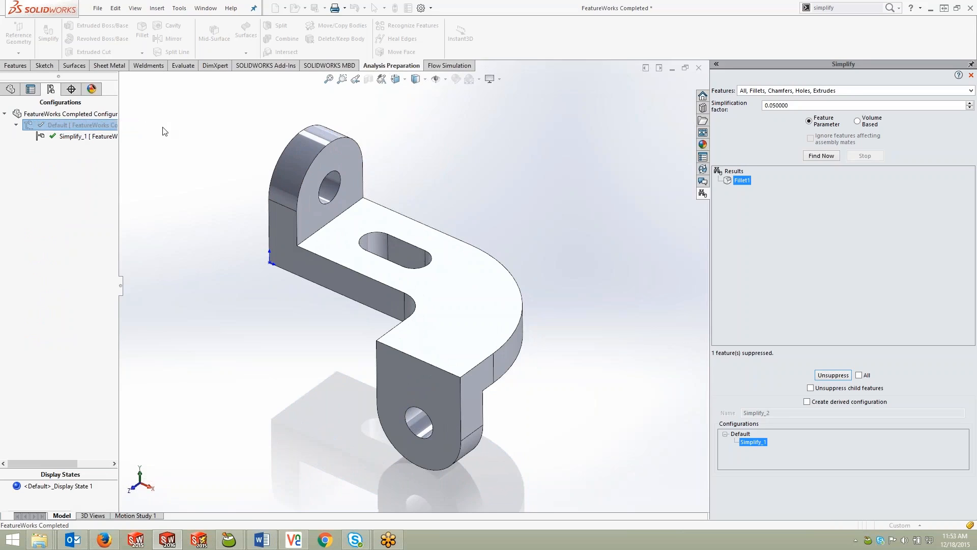
pyautogui.click(858, 121)
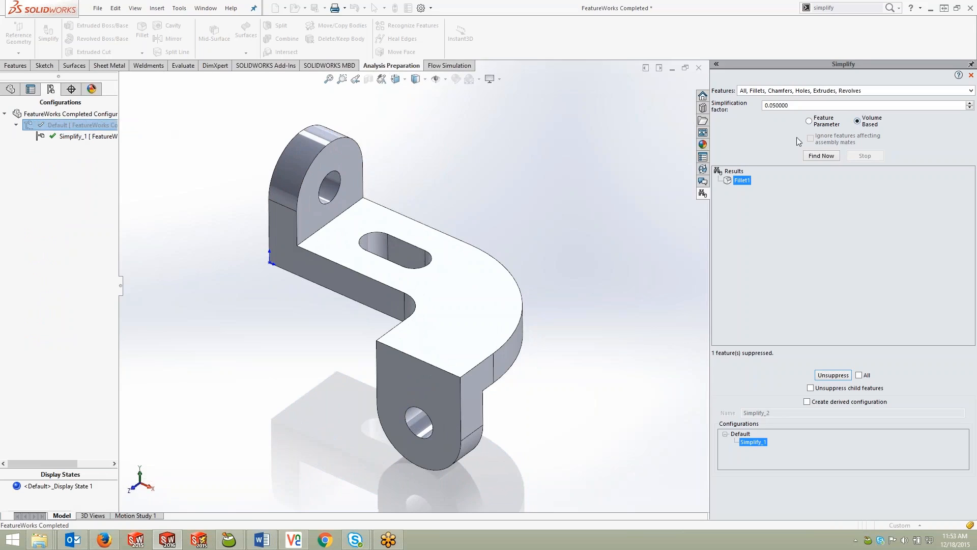
# Step: Find low-volume features and preview 3/4 (0.75) Diameter Hole1 and Fillet2 on the bracket
pyautogui.click(821, 155)
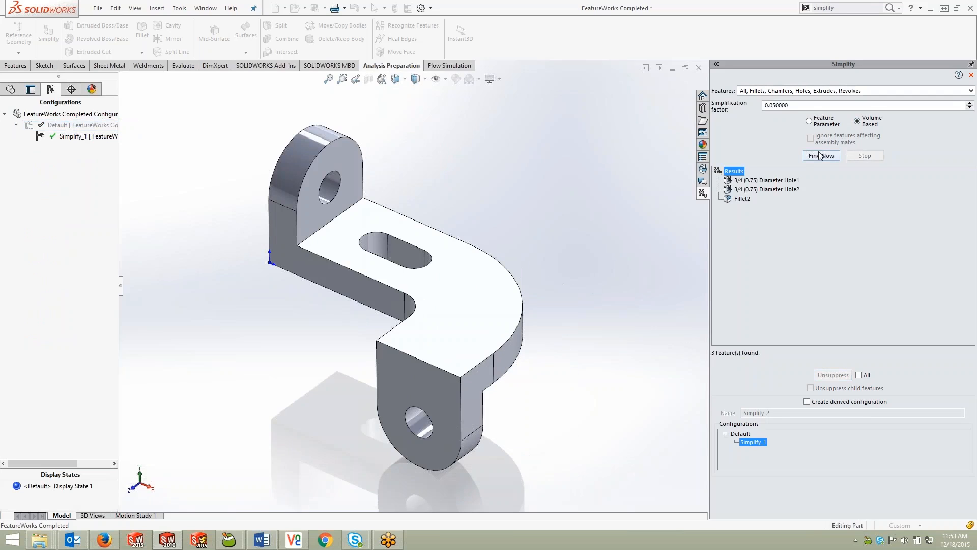
pyautogui.click(766, 180)
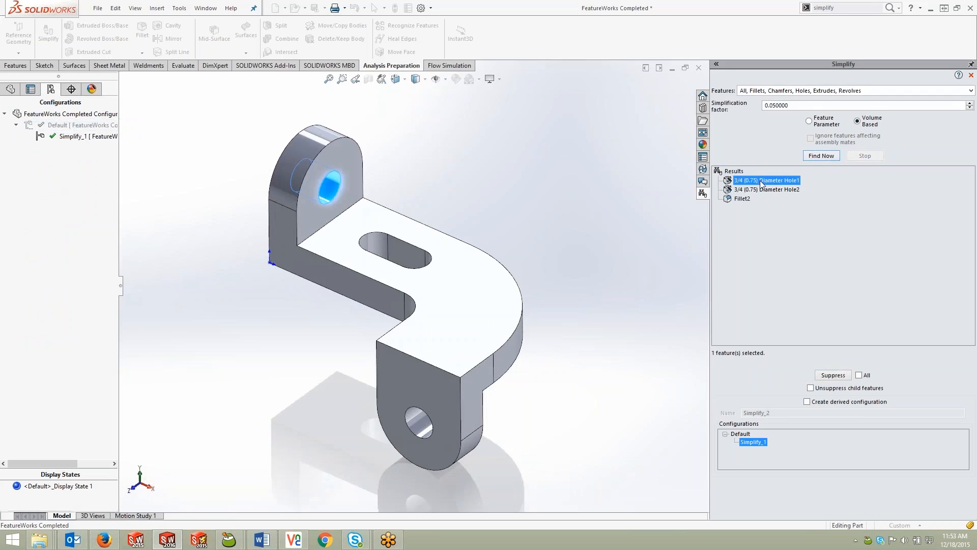
pyautogui.click(741, 198)
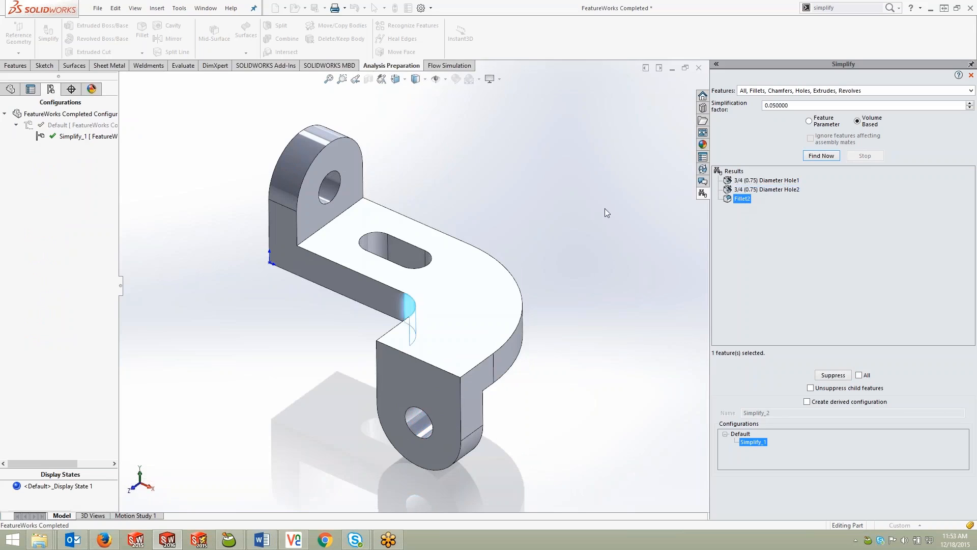
pyautogui.moveTo(569, 170)
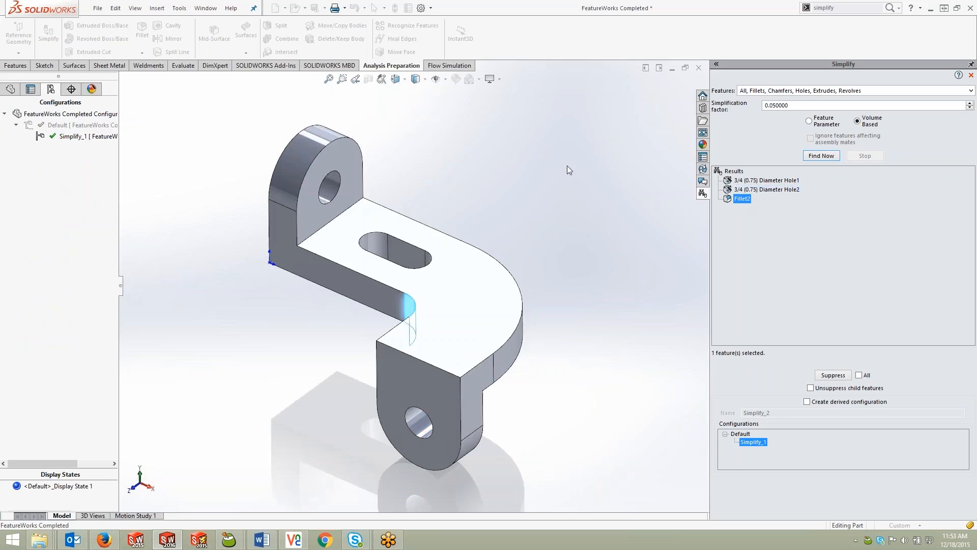
pyautogui.moveTo(573, 161)
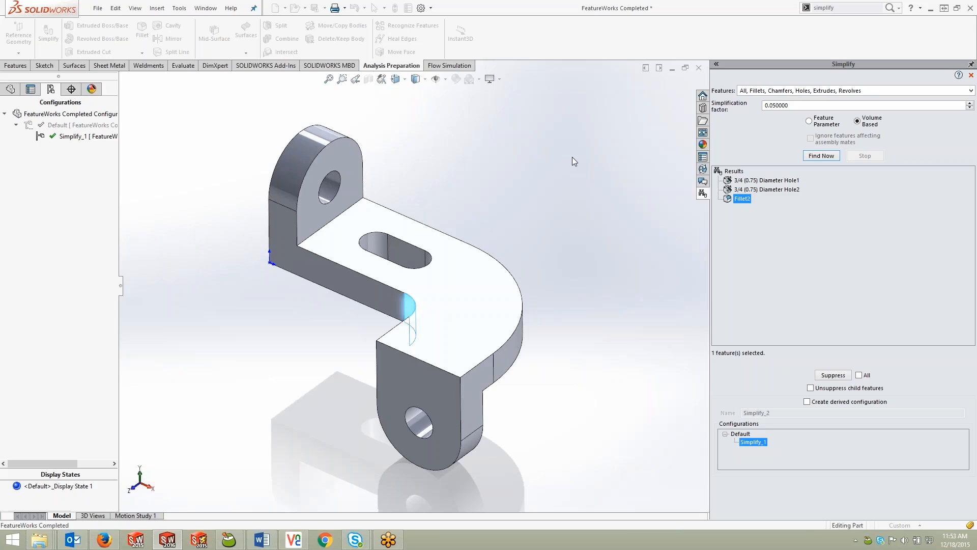
pyautogui.moveTo(580, 195)
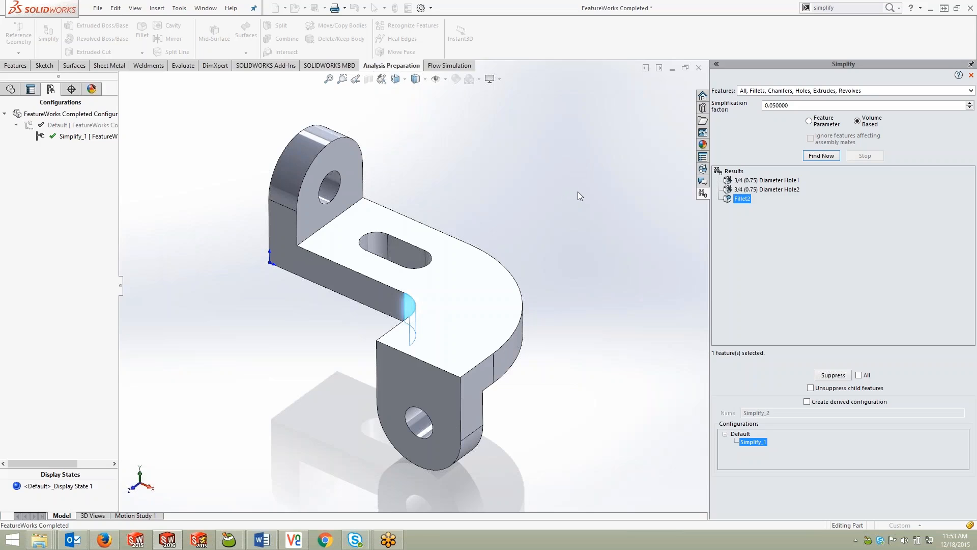